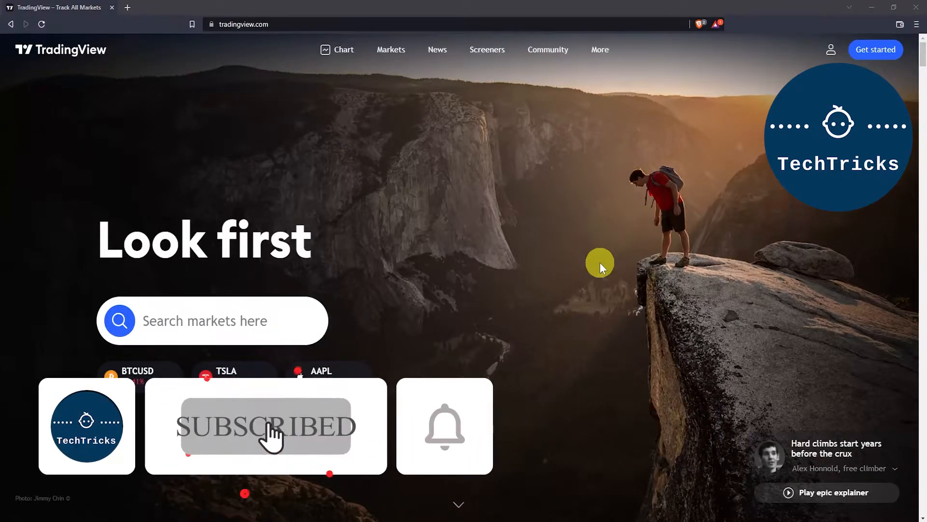
Step: Open the full AAPL daily candlestick chart and its Chart settings dialog
click(444, 427)
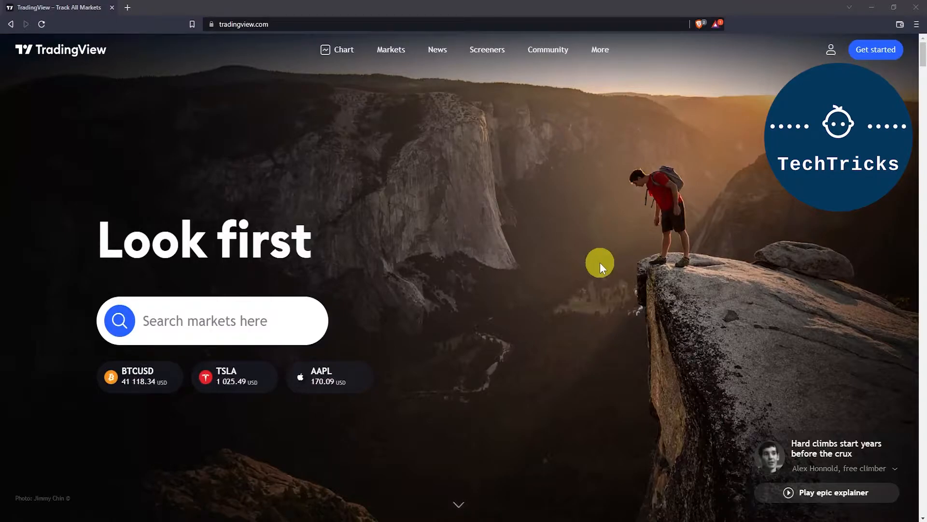
click(343, 49)
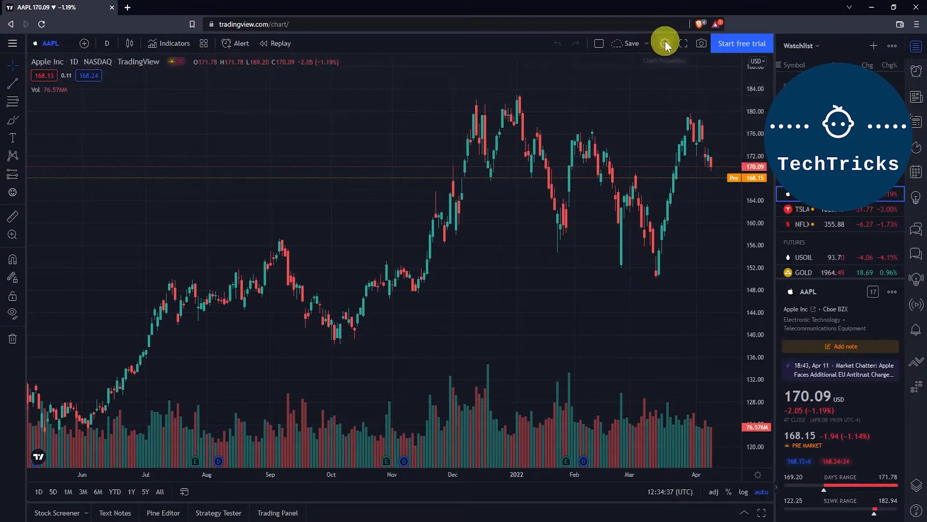
click(664, 43)
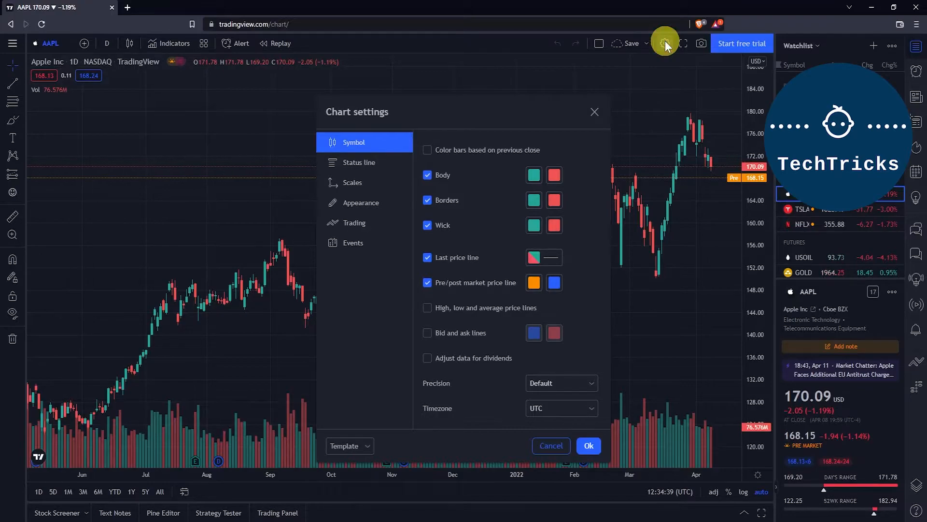
mouse_move(361, 202)
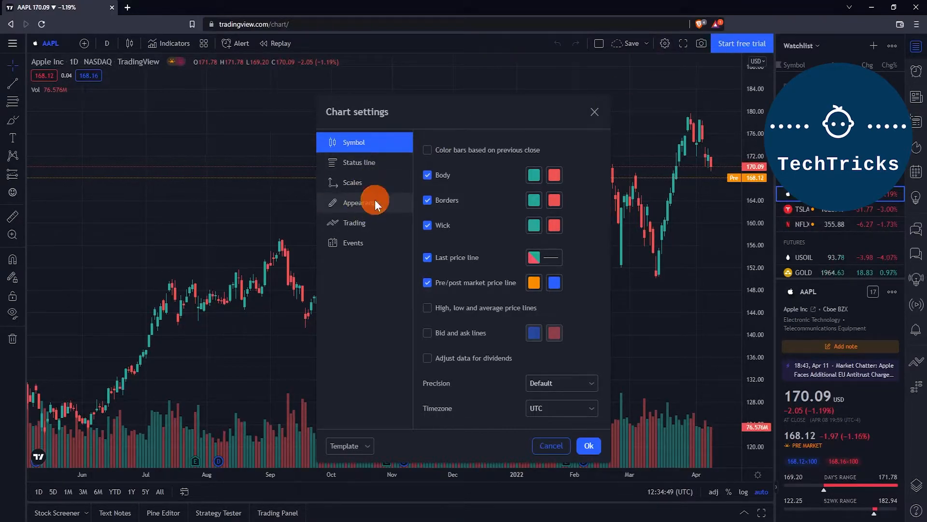
Step: Switch to the Appearance tab and keep the Background style set to Gradient
click(361, 202)
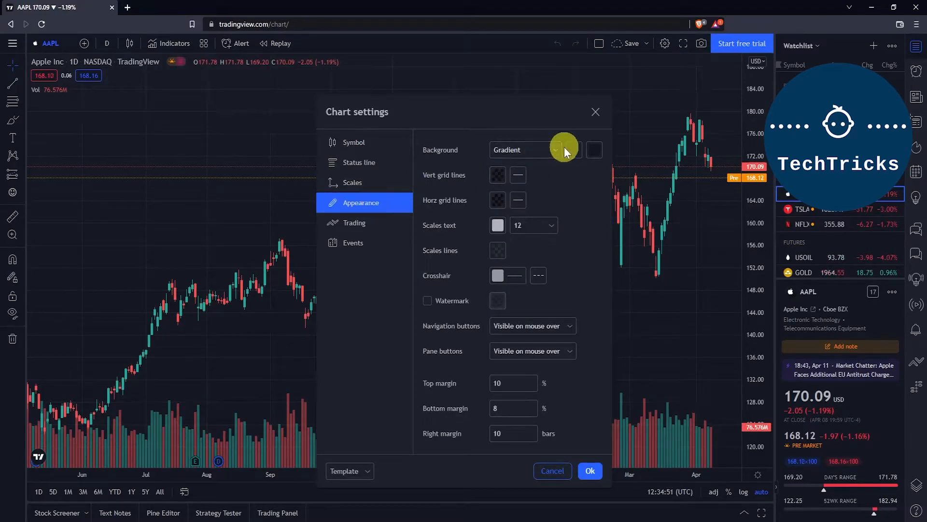
click(524, 150)
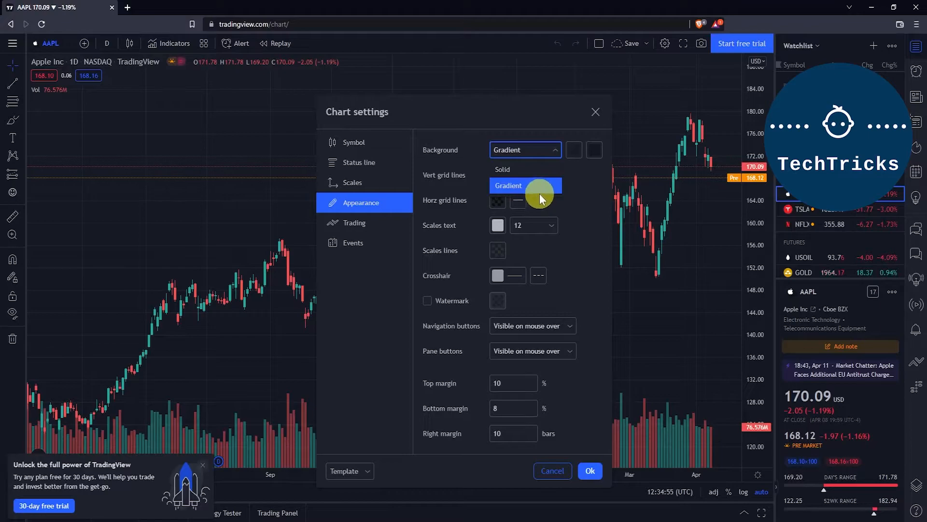
click(508, 185)
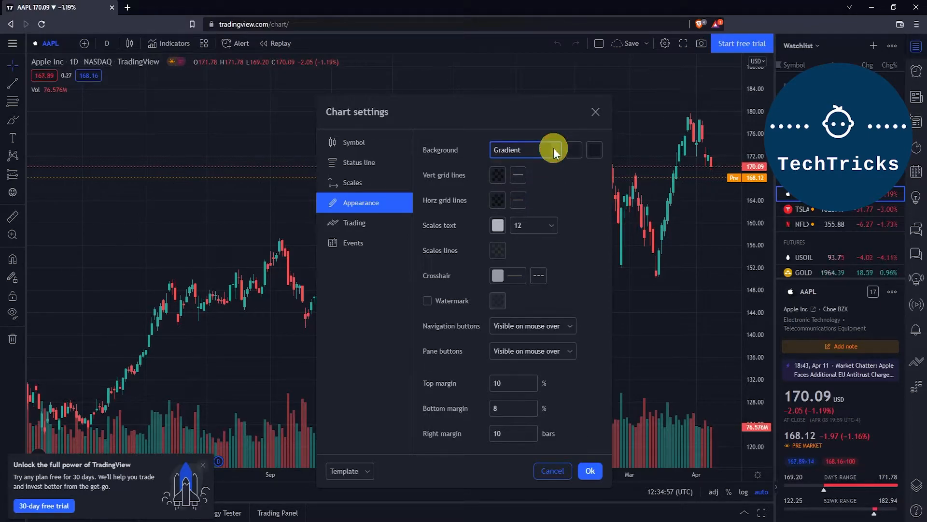
Step: Set the gradient colours to orange on top and white below, then confirm with Ok
click(573, 150)
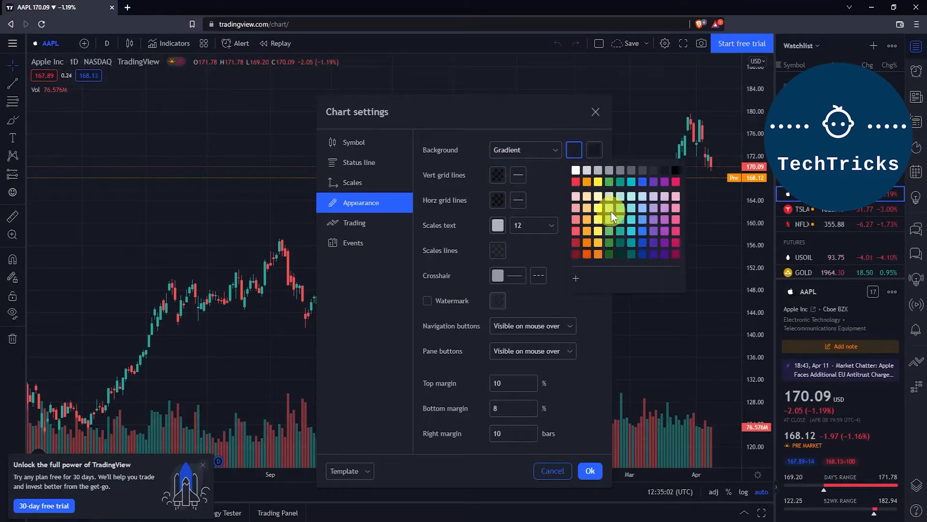
mouse_move(595, 180)
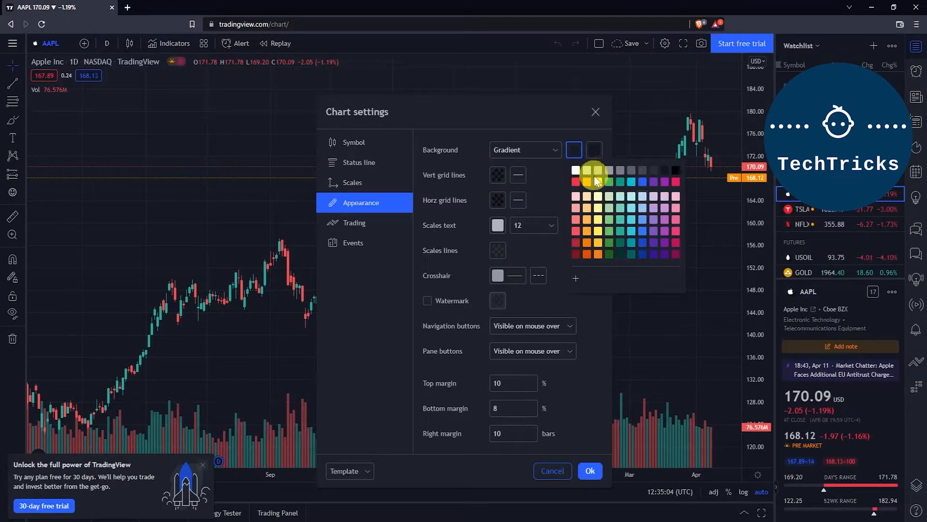
mouse_move(620, 196)
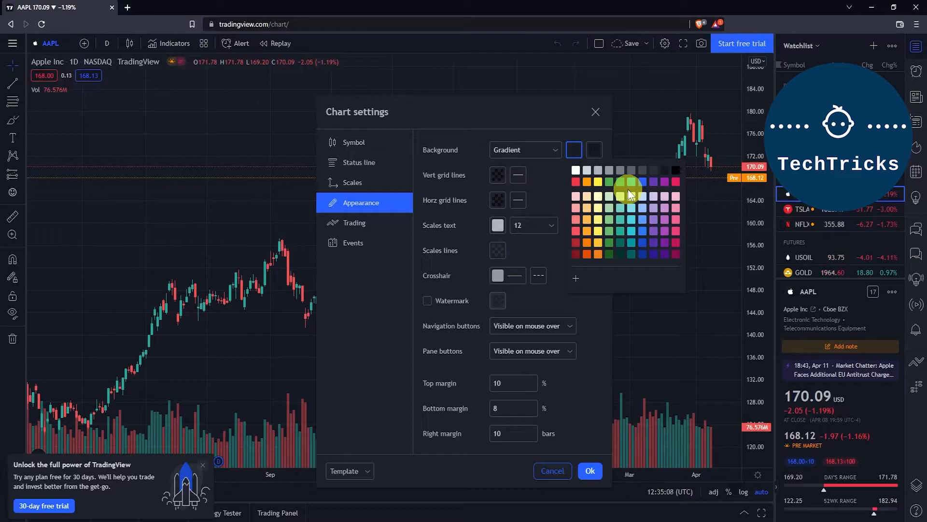
mouse_move(588, 184)
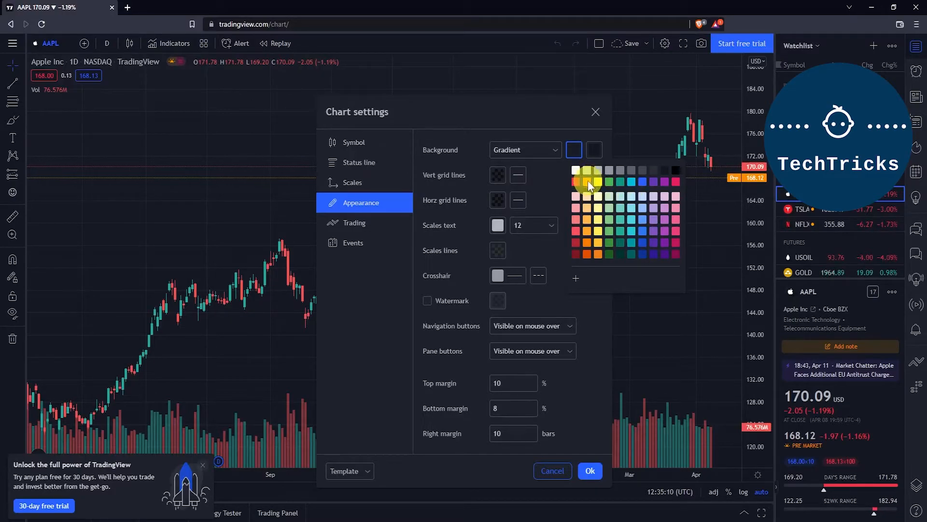
click(588, 184)
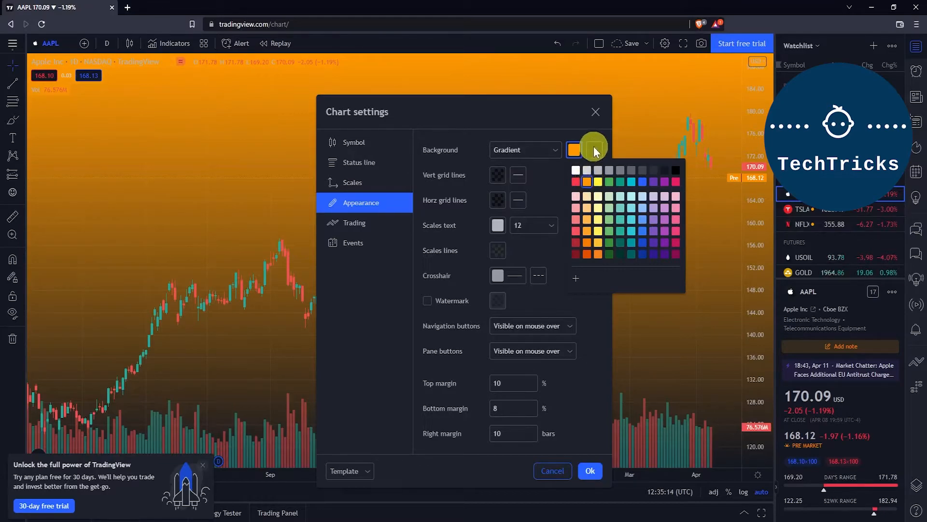
click(595, 150)
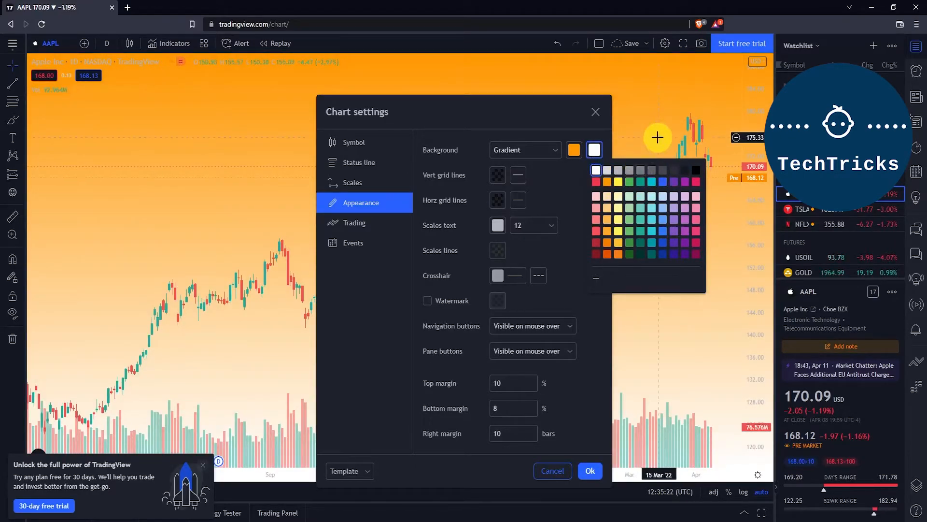
mouse_move(585, 130)
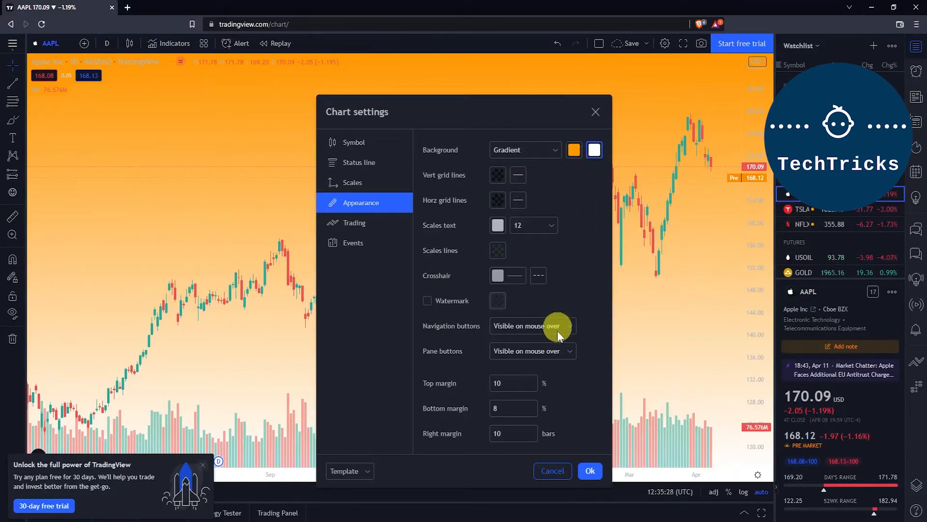
click(589, 470)
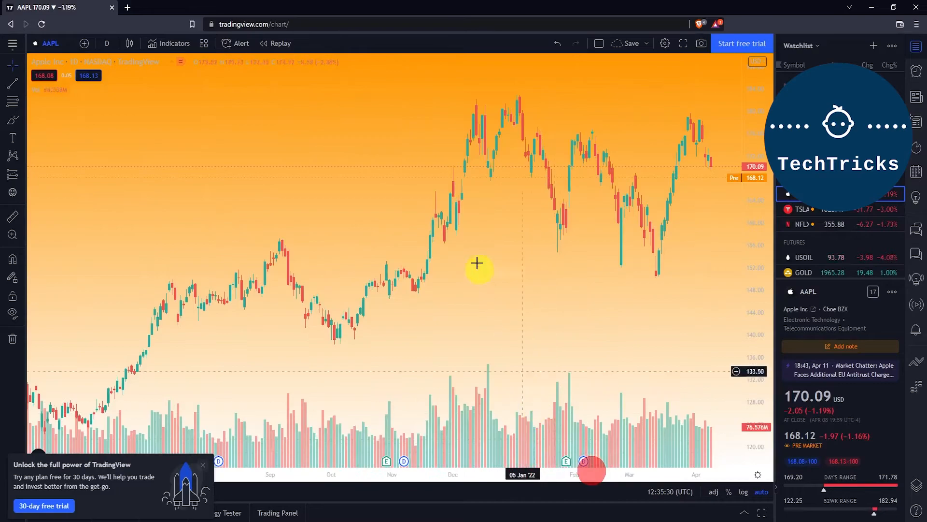
mouse_move(436, 179)
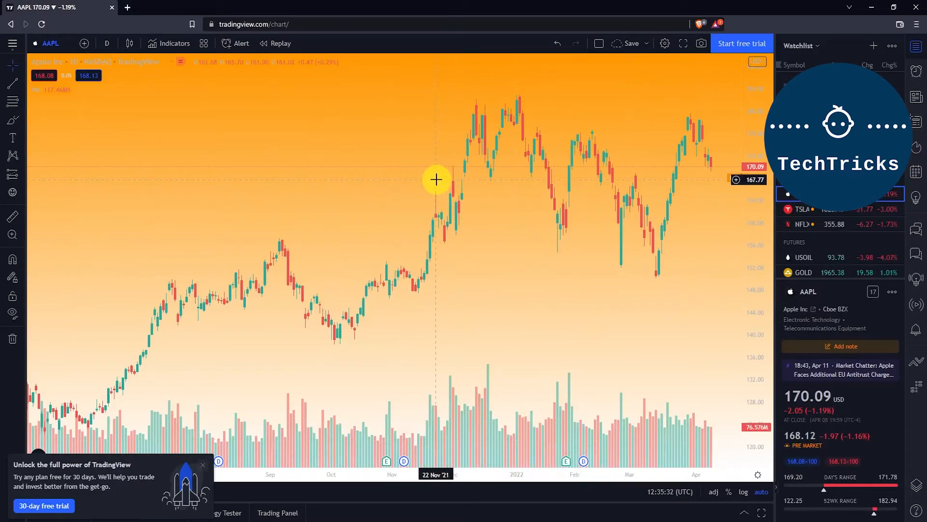